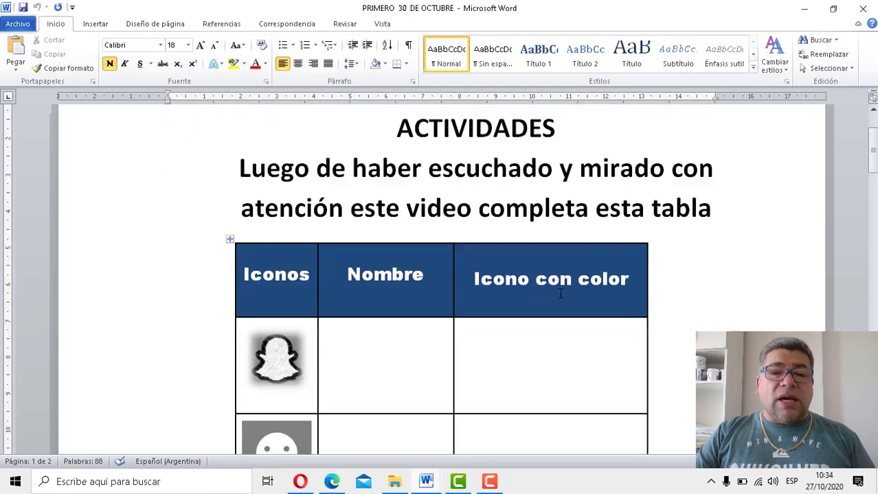
Scroll past the Twitter row to page 2's numbered instructions, ending at the photo-sending step
{"action": "scroll", "scroll_direction": "down", "scroll_amount": 3}
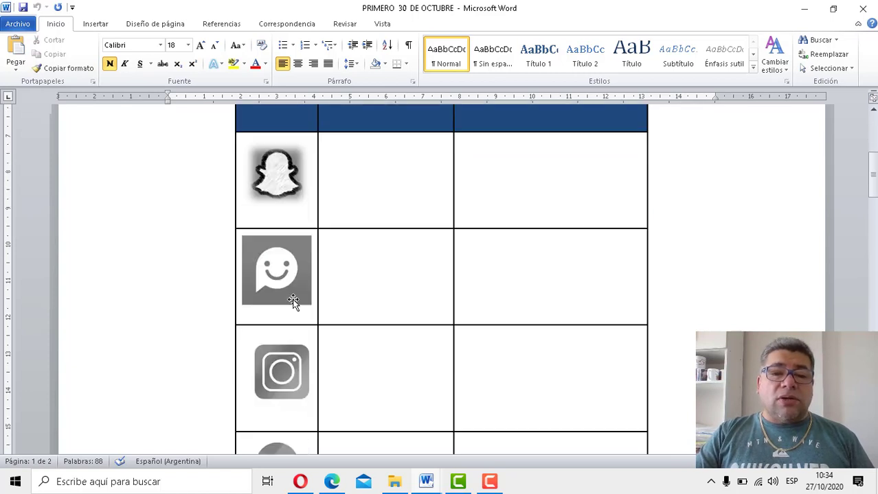
{"action": "scroll", "scroll_direction": "down", "scroll_amount": 3}
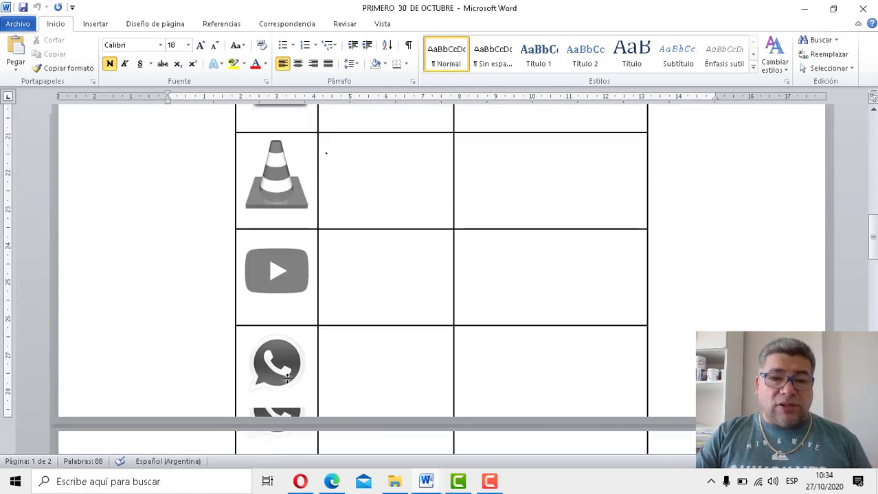
{"action": "scroll", "scroll_direction": "down", "scroll_amount": 3}
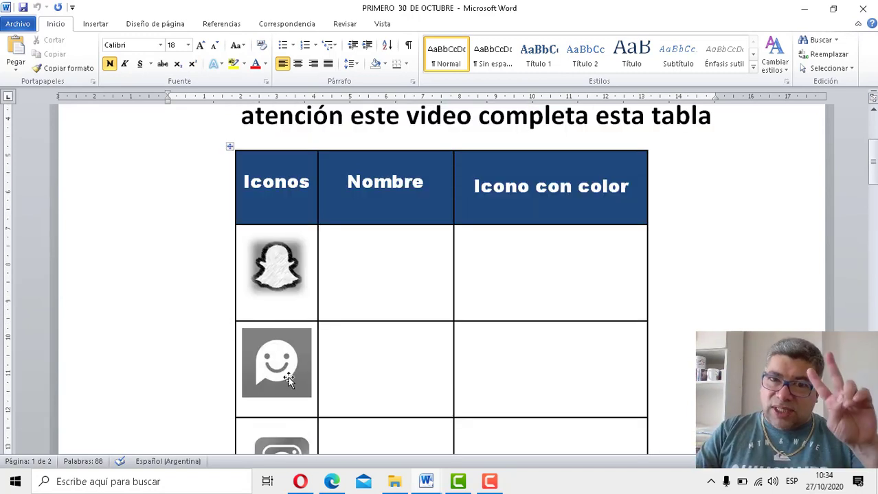
{"action": "left_click", "coordinate": [385, 240]}
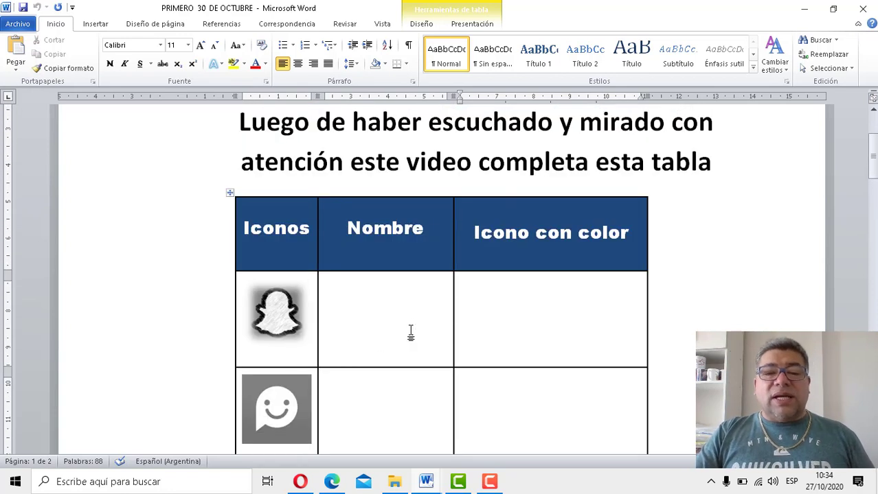
{"action": "mouse_move", "coordinate": [512, 320]}
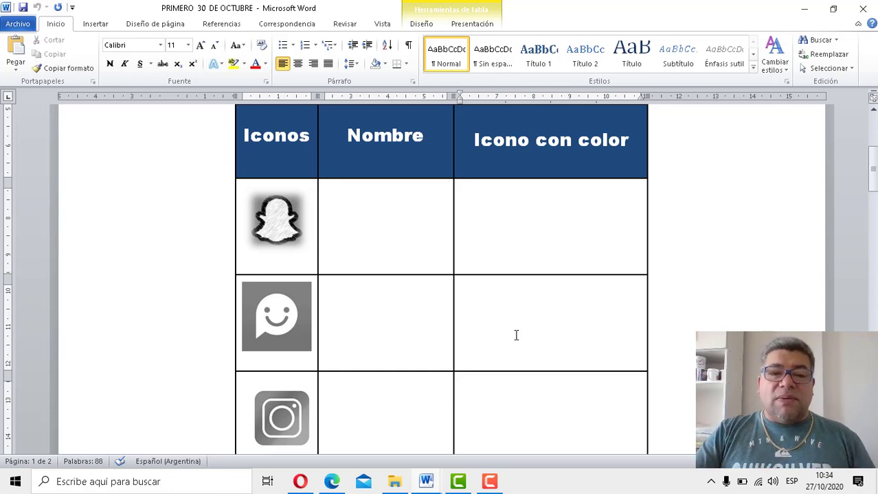
{"action": "scroll", "scroll_direction": "down", "scroll_amount": 3}
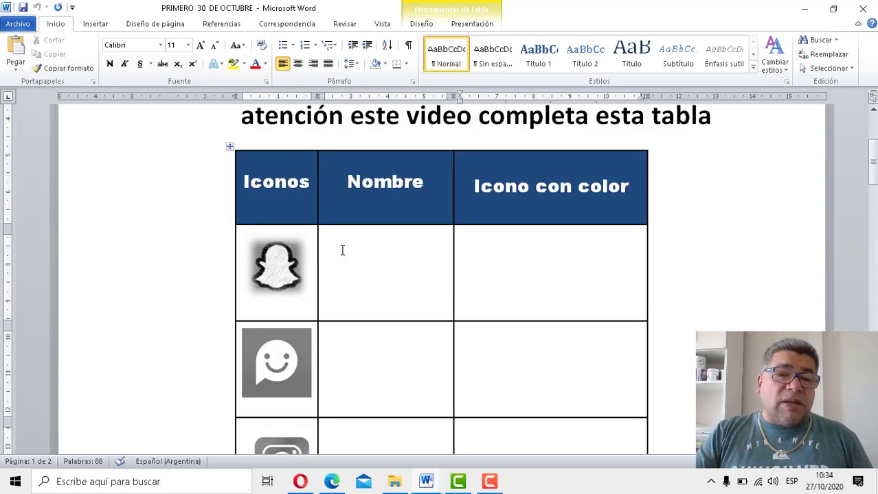
{"action": "scroll", "scroll_direction": "down", "scroll_amount": 3}
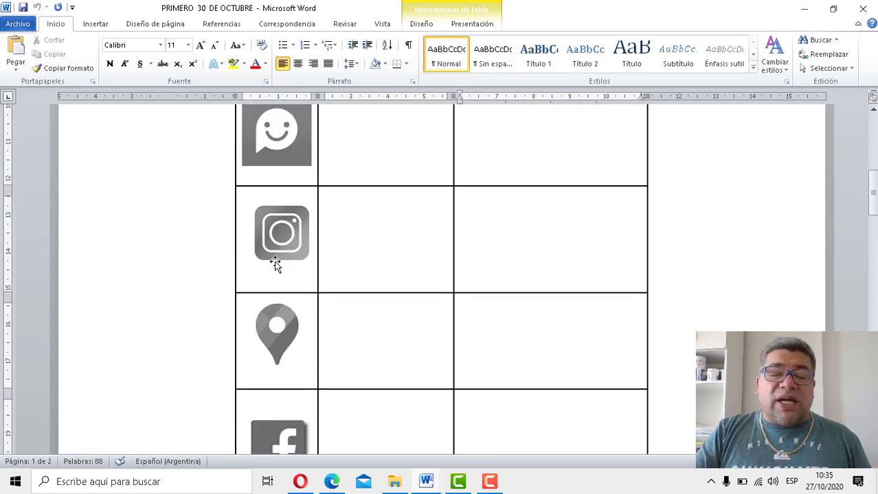
{"action": "scroll", "scroll_direction": "down", "scroll_amount": 3}
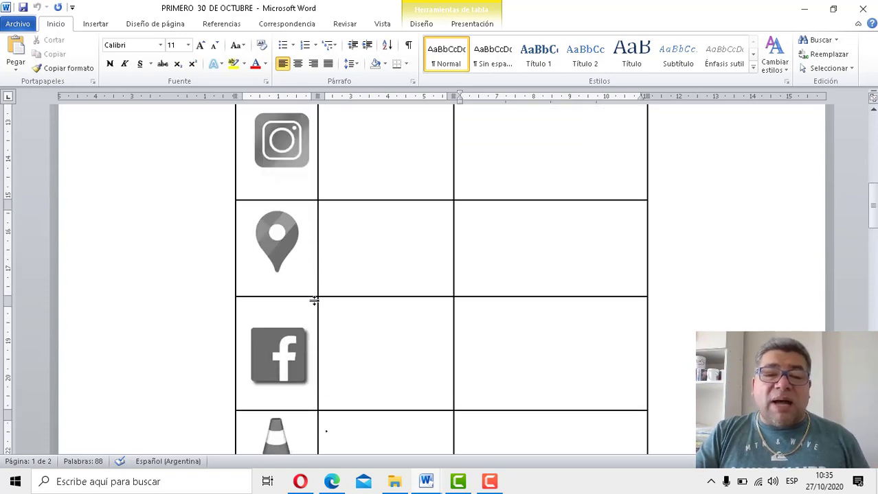
{"action": "scroll", "scroll_direction": "down", "scroll_amount": 3}
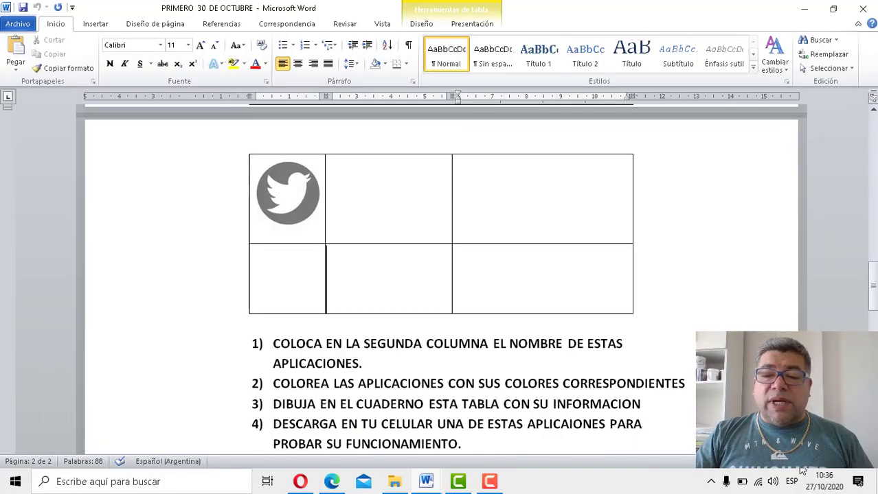
Scroll to the 'AQUÍ EL JUEGO' spot-the-difference pictures and bring up the screen recorder window
{"action": "scroll", "scroll_direction": "down", "scroll_amount": 3}
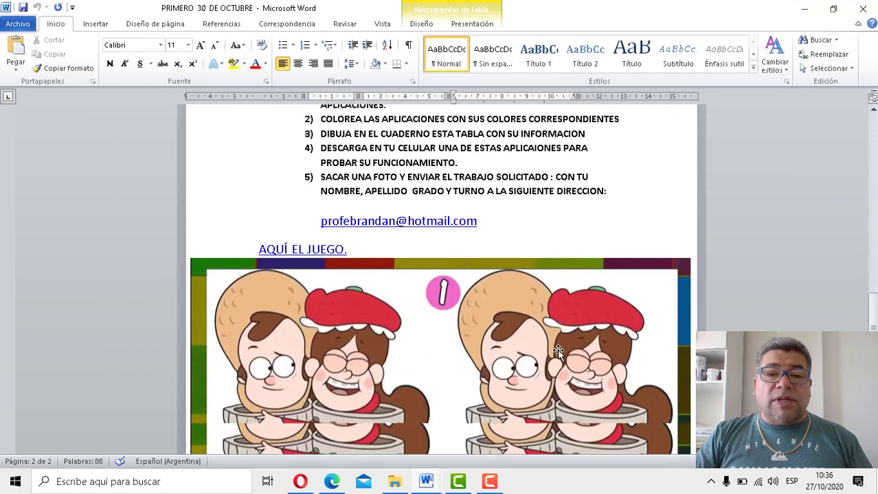
{"action": "scroll", "scroll_direction": "down", "scroll_amount": 3}
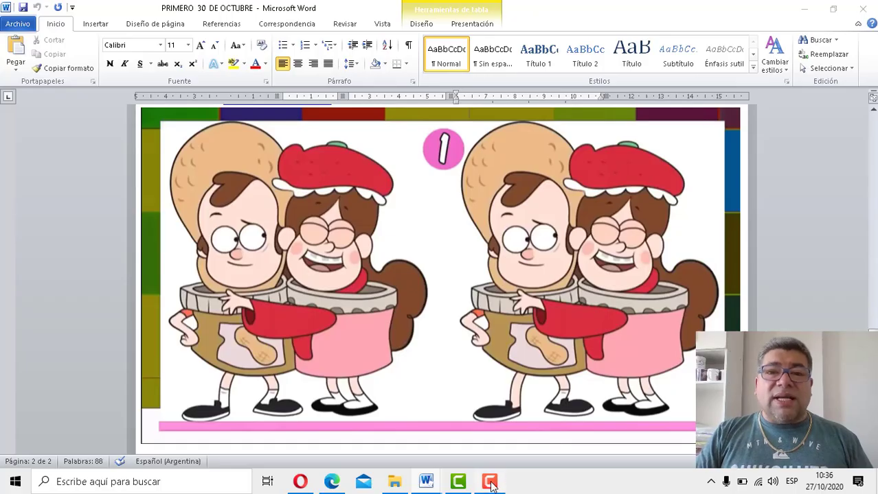
{"action": "left_click", "coordinate": [489, 482]}
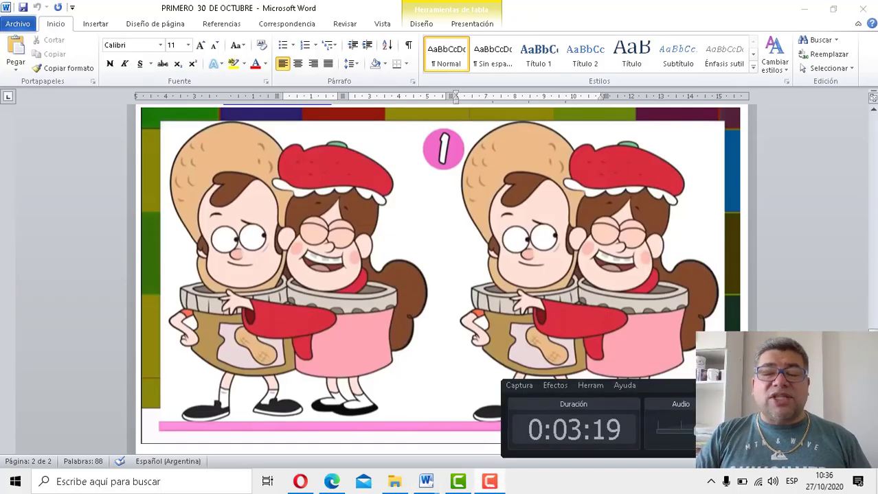